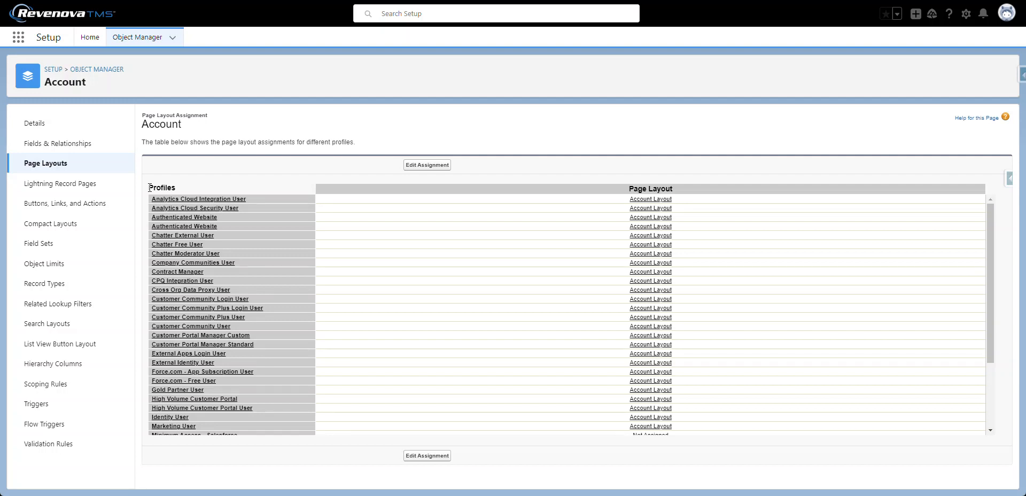
mouse_move(166, 177)
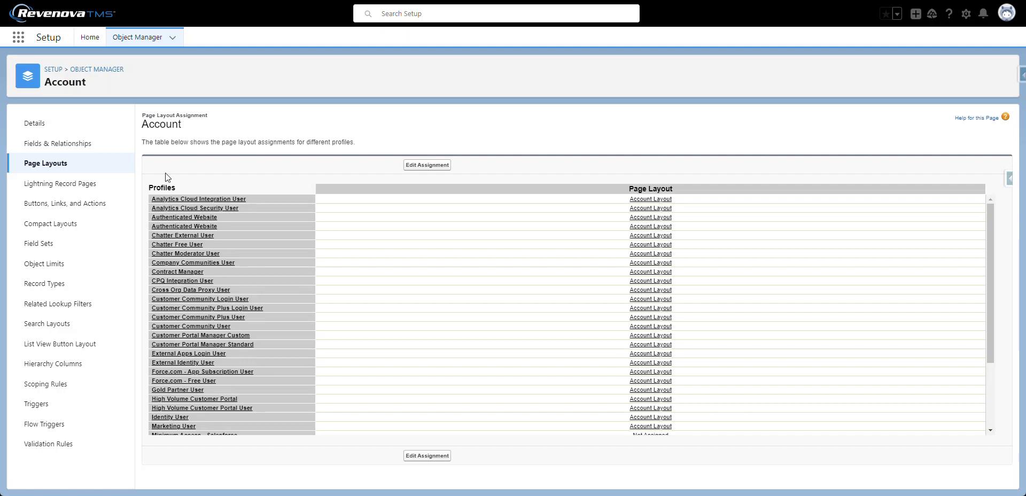
- Switch to Salesforce Classic from the profile avatar menu, landing on the Classic home page
scroll("down", 3)
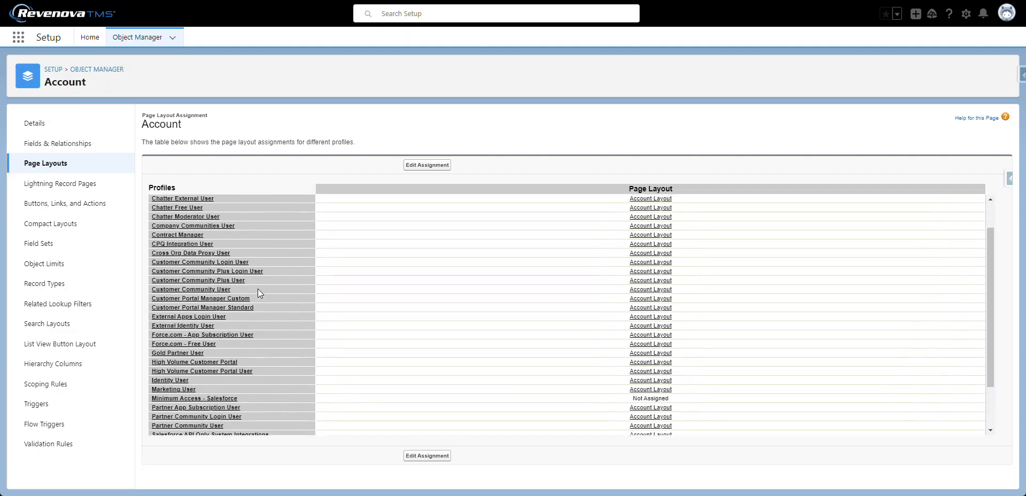
scroll("down", 3)
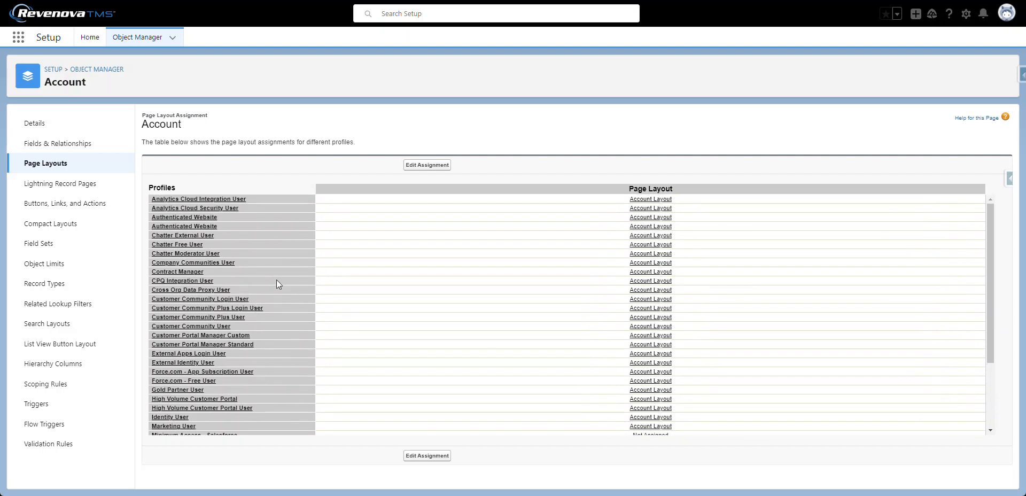
mouse_move(997, 21)
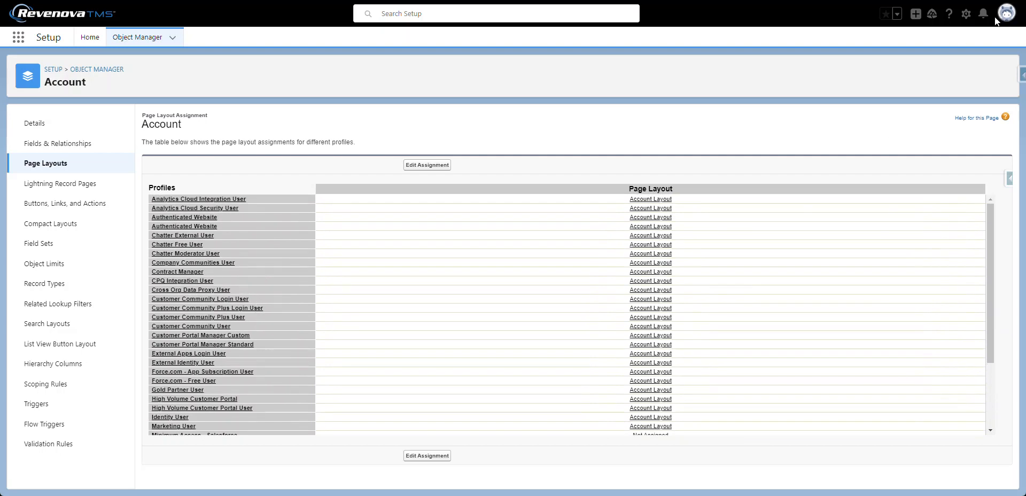
mouse_move(1014, 13)
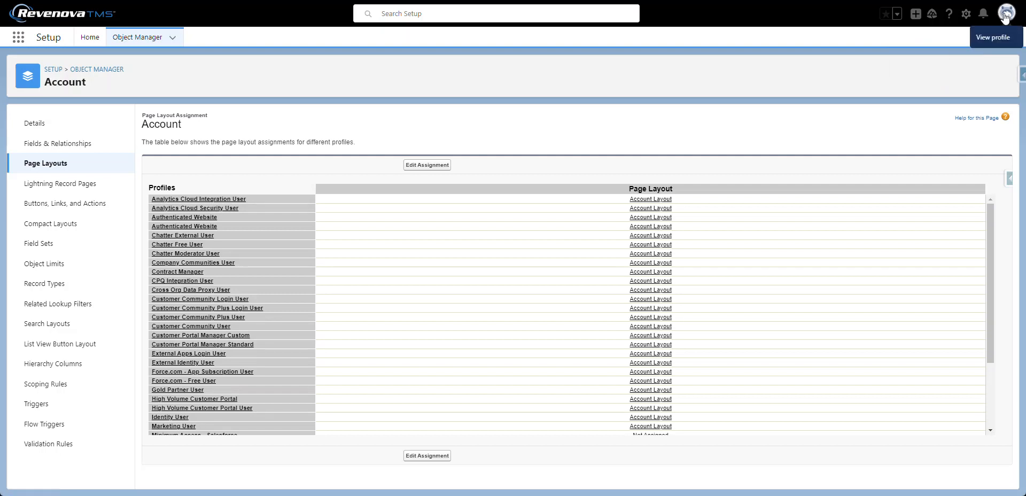
left_click(1007, 13)
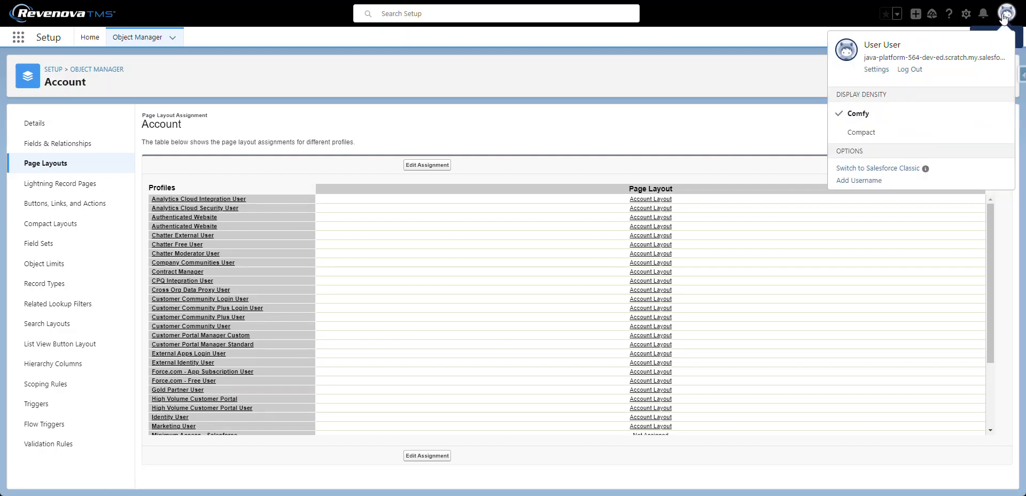
mouse_move(878, 168)
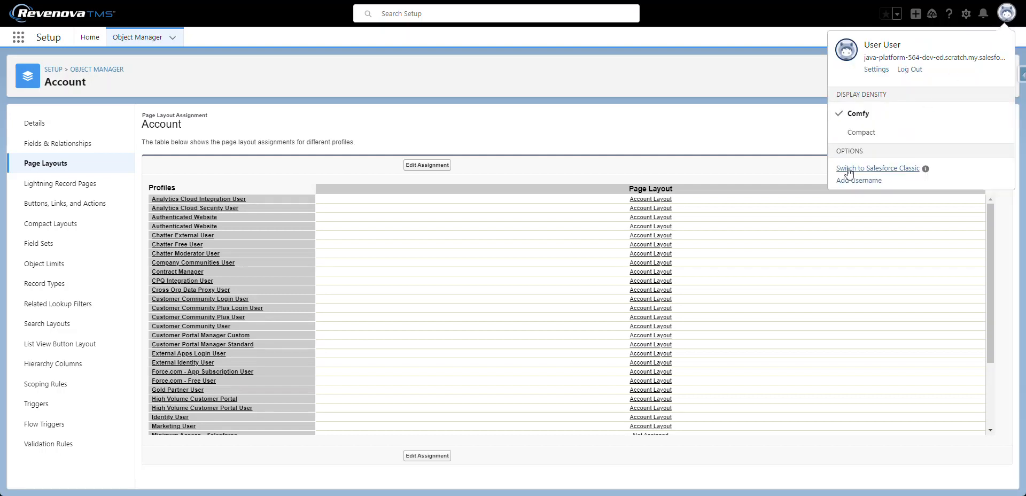
left_click(878, 169)
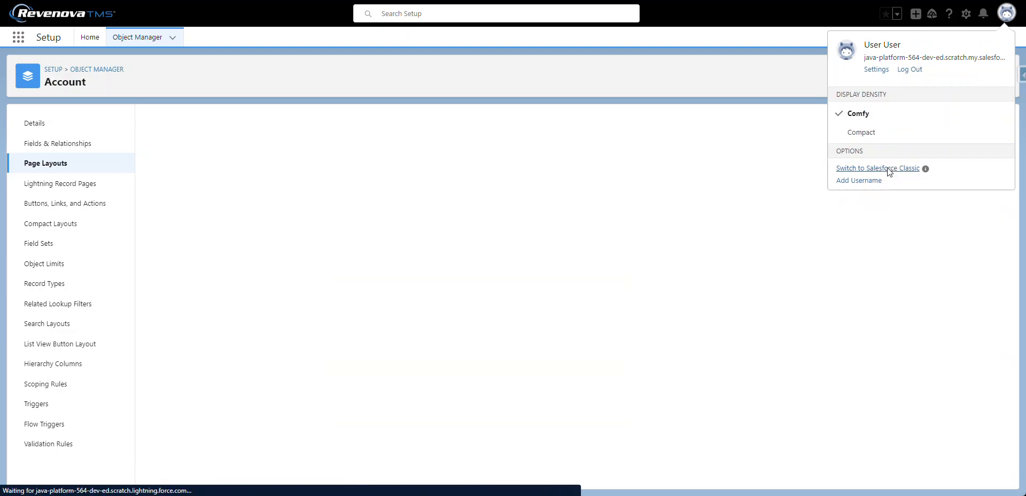
left_click(878, 169)
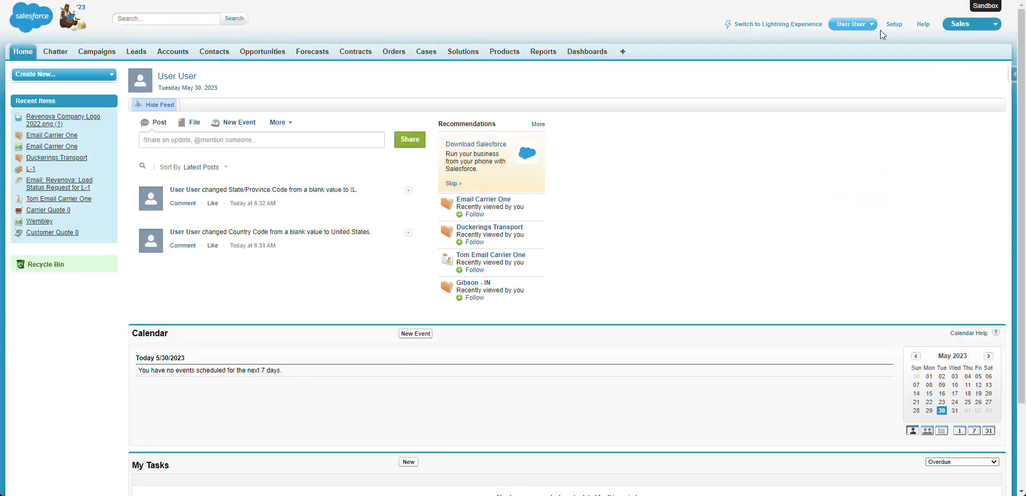
- In Setup, find 'all site' via Quick Find and show the Digital Experiences All Sites list
left_click(894, 24)
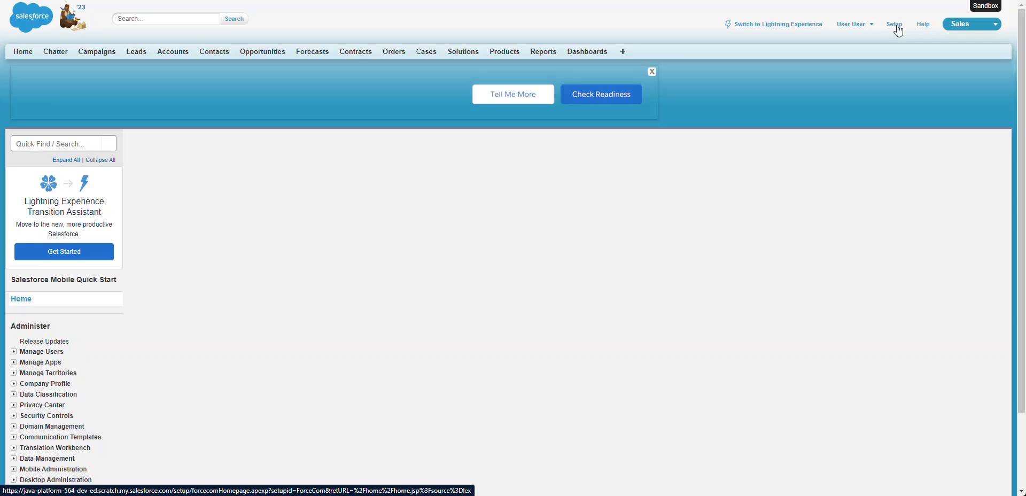
left_click(894, 24)
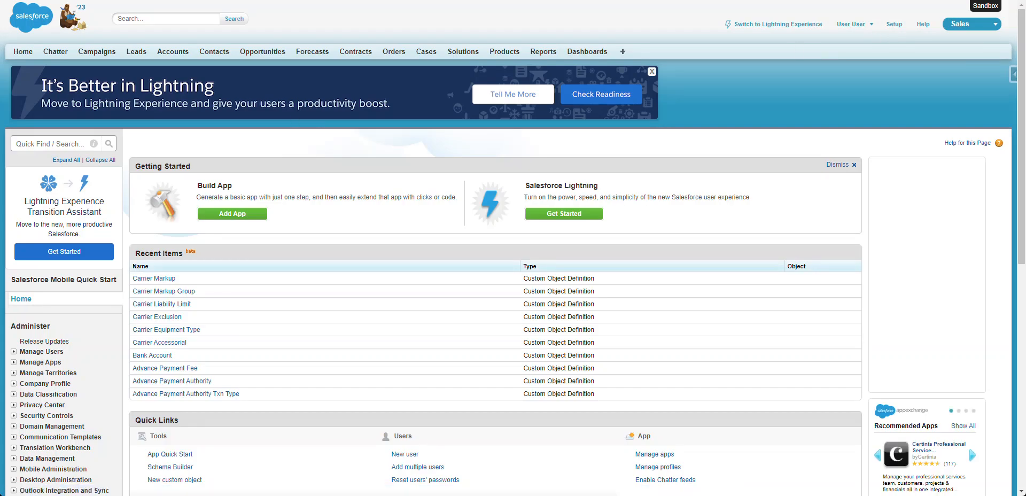
mouse_move(23, 108)
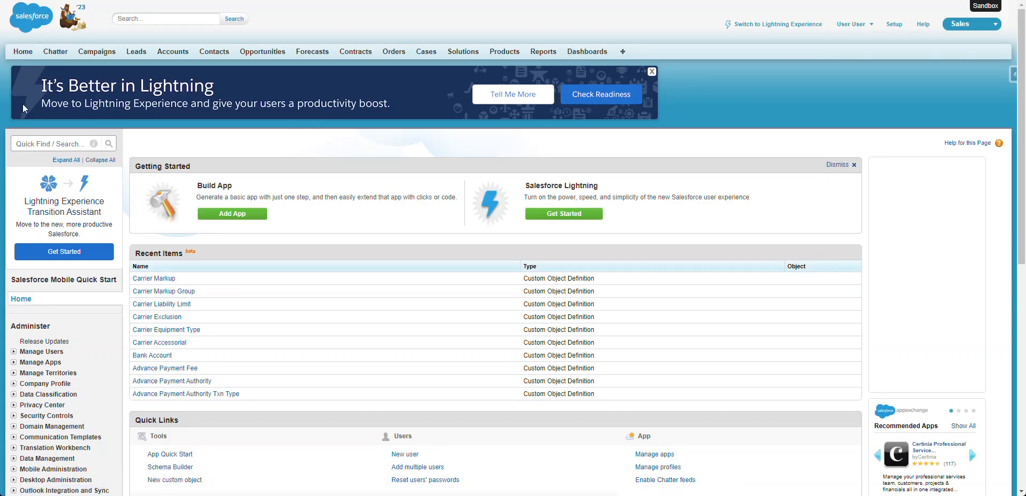
left_click(50, 143)
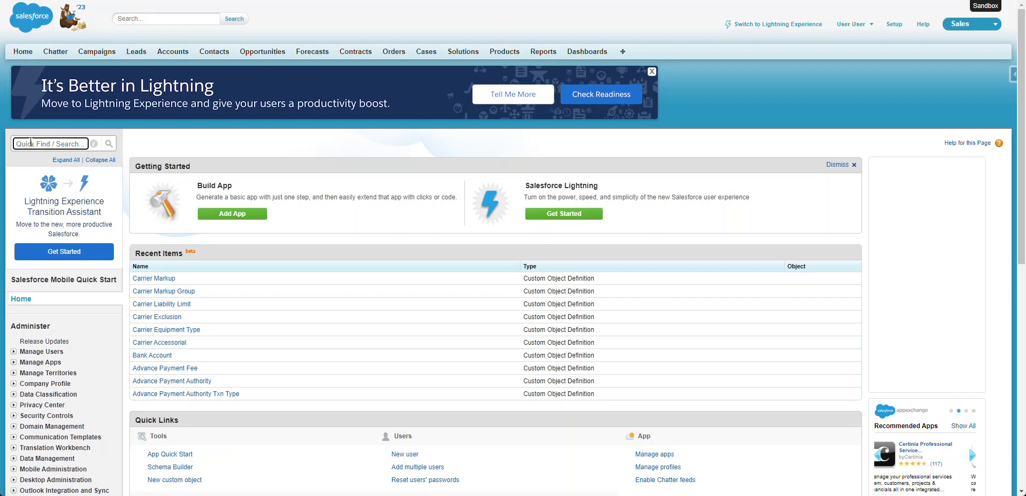
type("all site")
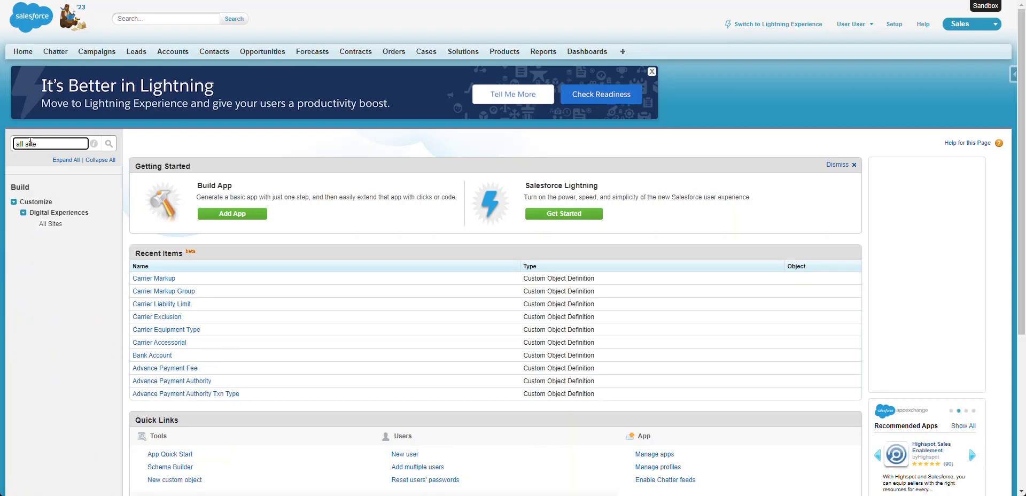
left_click(50, 224)
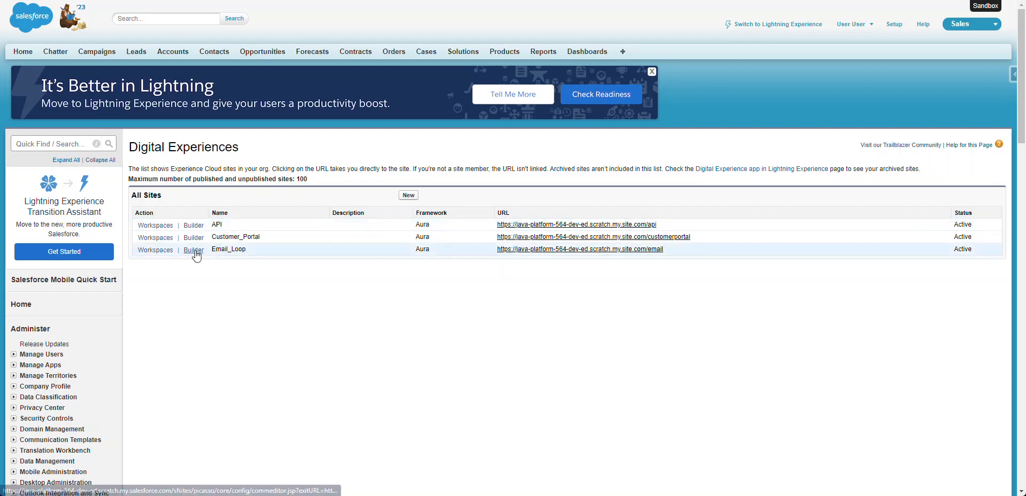
- From the Email_Loop builder's General settings, reach the Email_Loop Profile guest user profile page
left_click(193, 249)
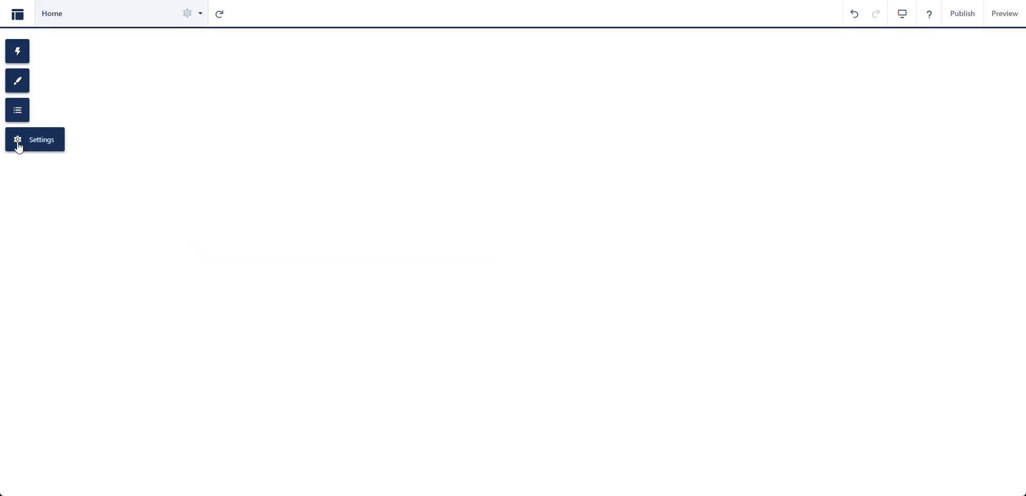
left_click(17, 140)
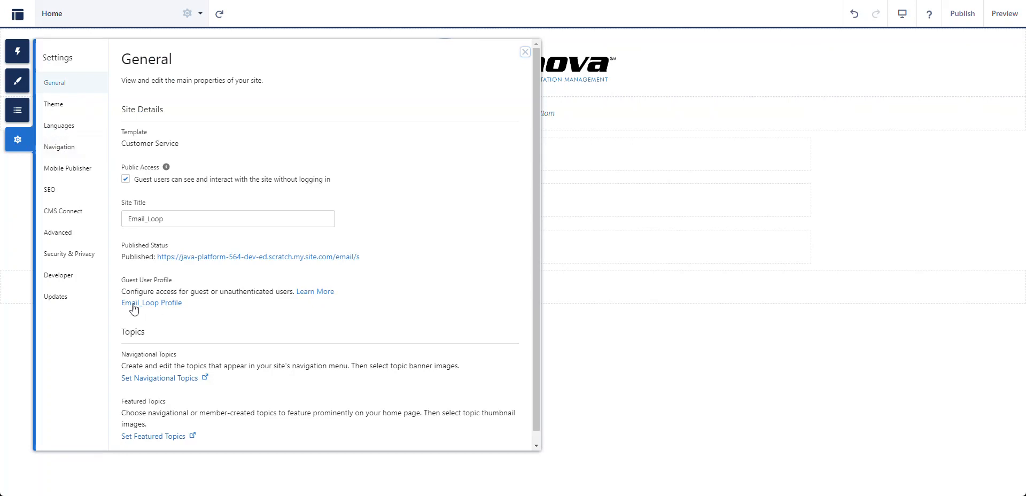
left_click(151, 303)
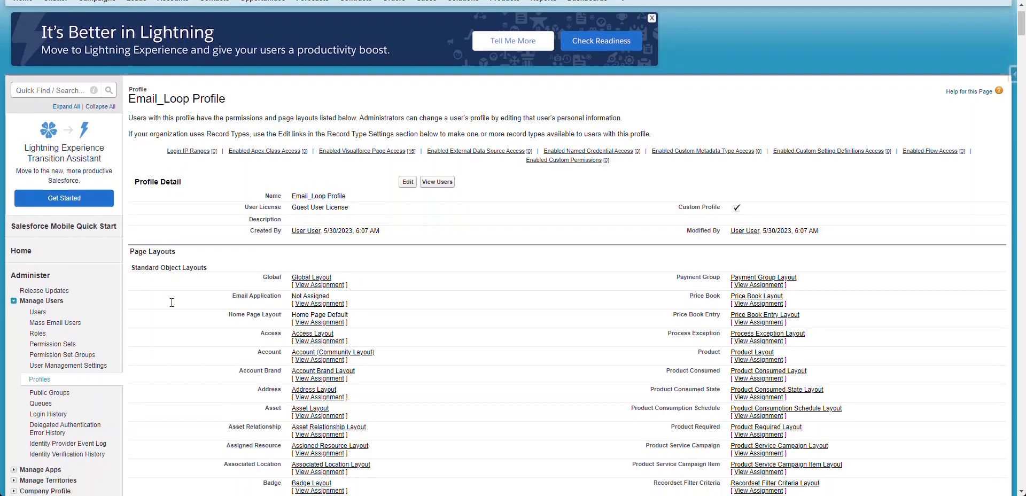
mouse_move(296, 361)
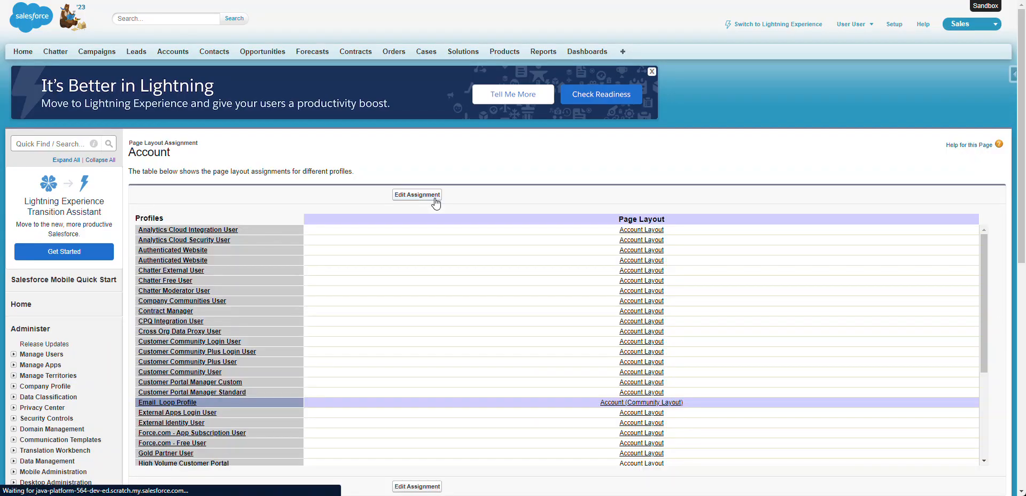
- Edit the Account layout assignment and choose Account (Community Layout) for the Email_Loop Profile row
left_click(417, 194)
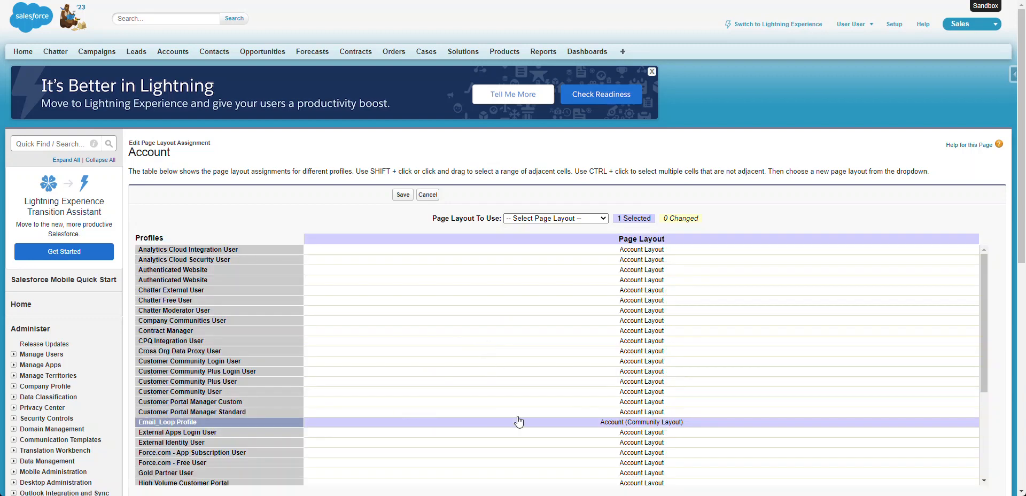
left_click(554, 218)
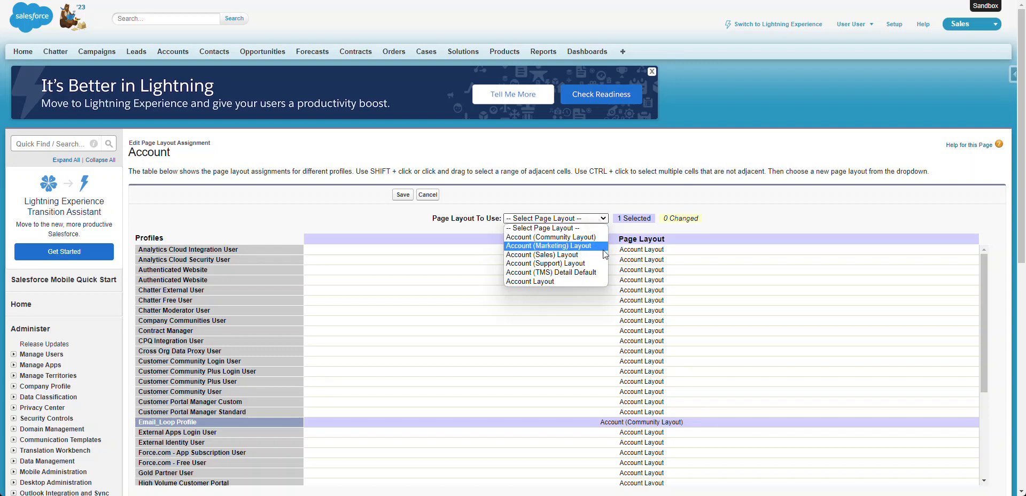
left_click(552, 236)
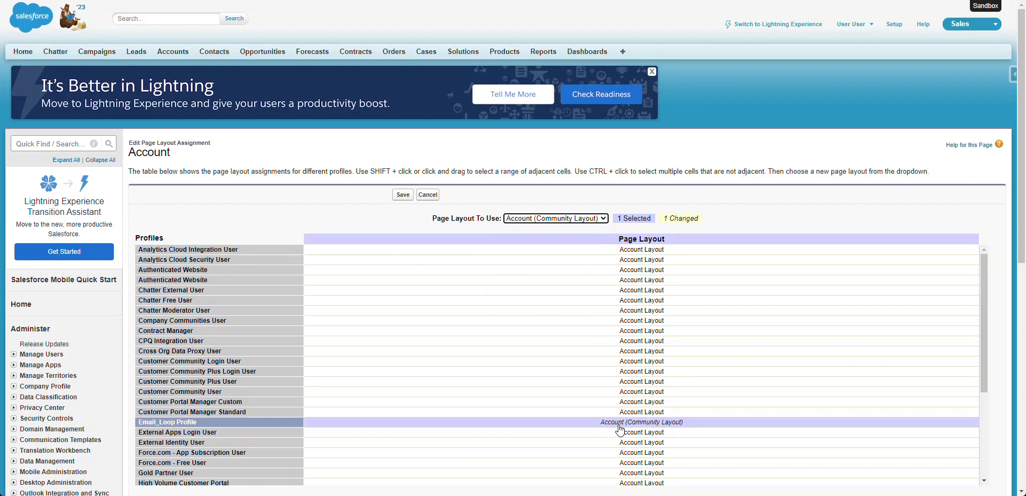
mouse_move(402, 194)
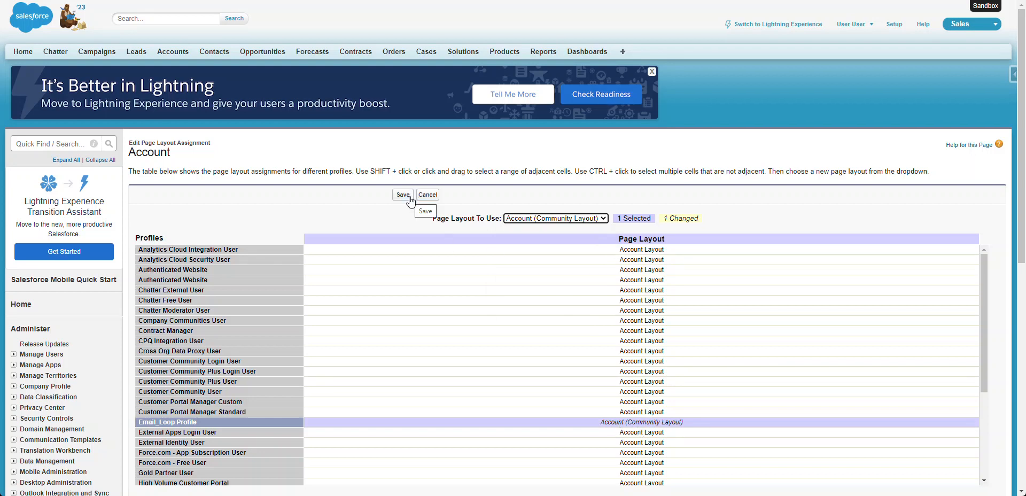